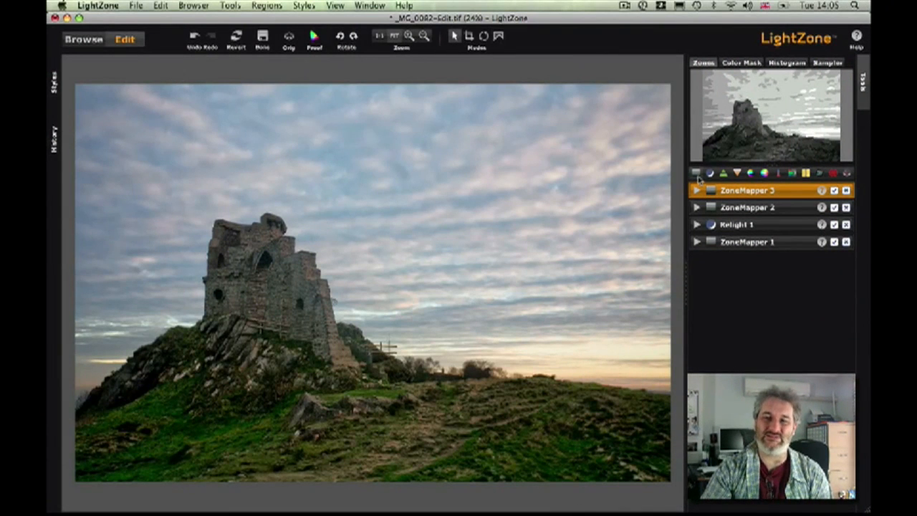
Add a fourth ZoneMapper adjustment to the castle photo's tool stack.
double_click(747, 189)
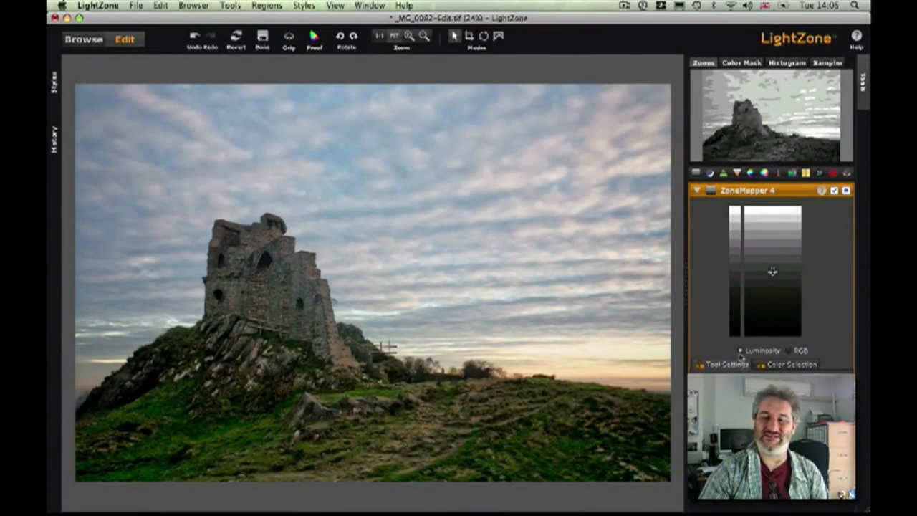
mouse_move(260, 289)
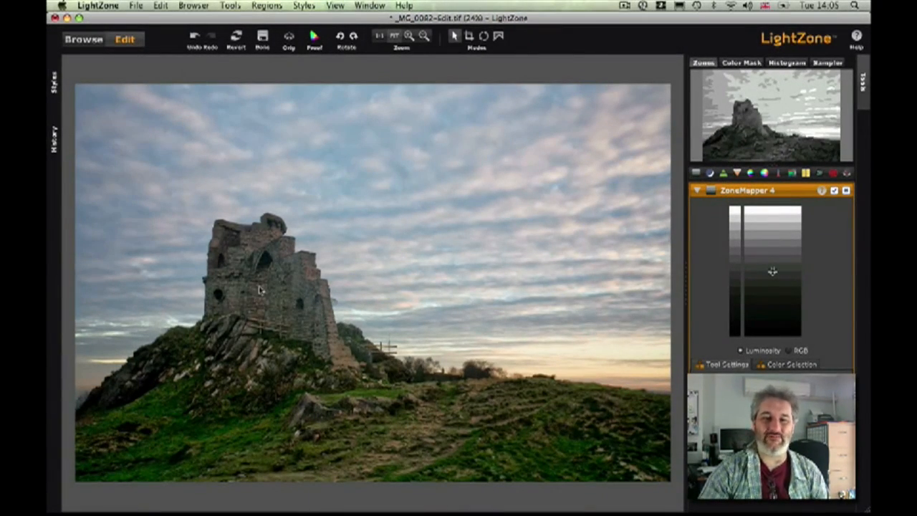
mouse_move(365, 86)
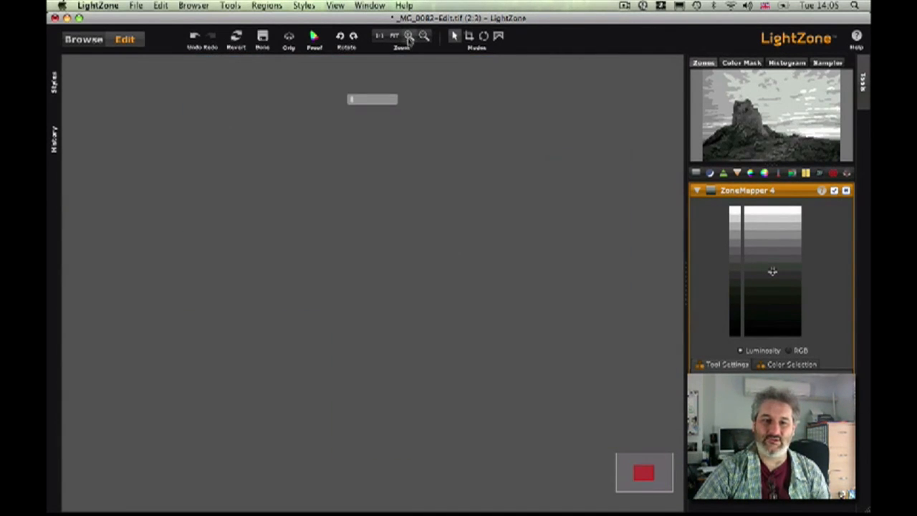
click(409, 36)
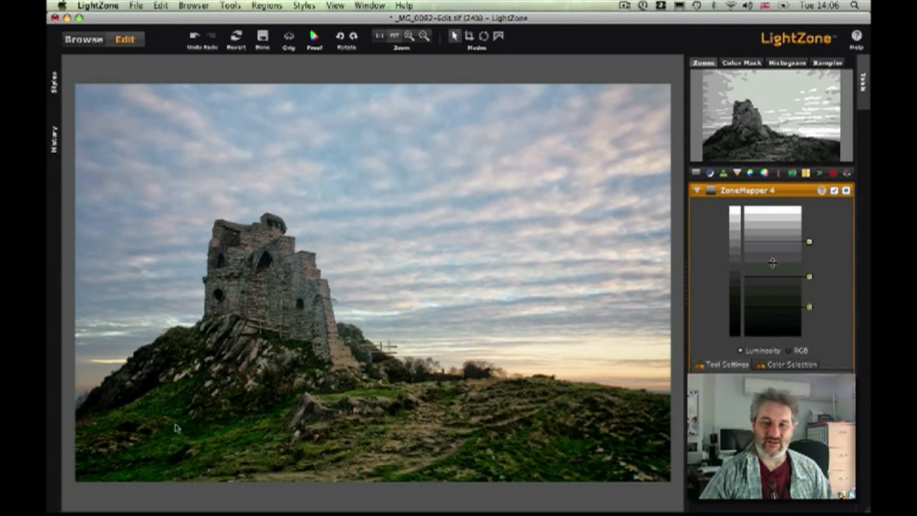
mouse_move(532, 301)
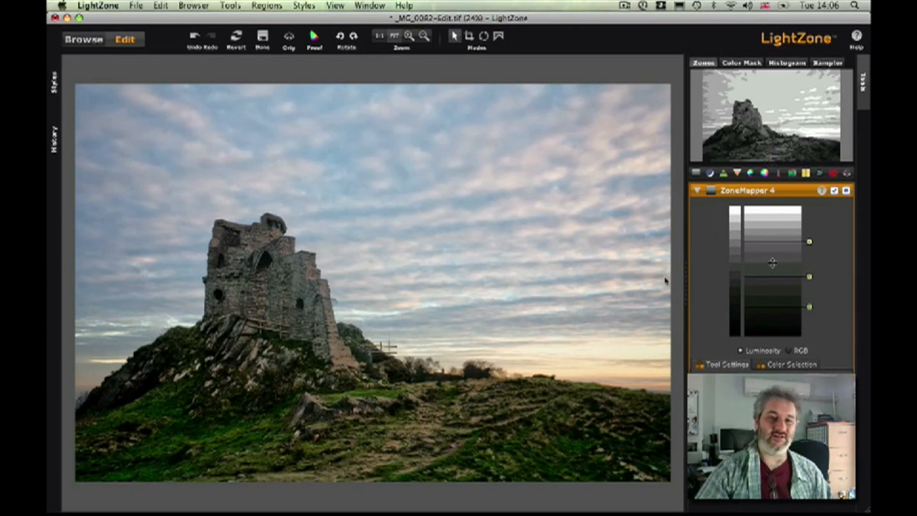
mouse_move(702, 250)
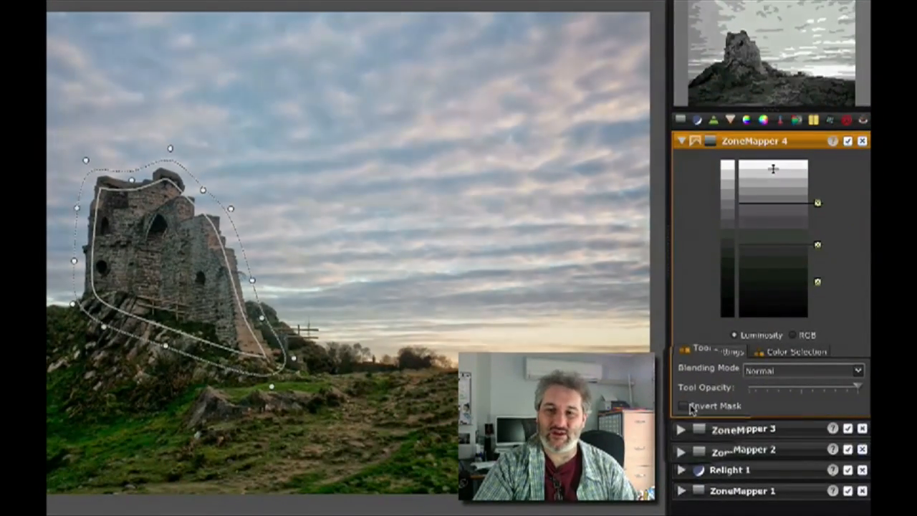
Toggle ZoneMapper 4's Invert Mask on and back off so it targets the castle region again.
click(686, 406)
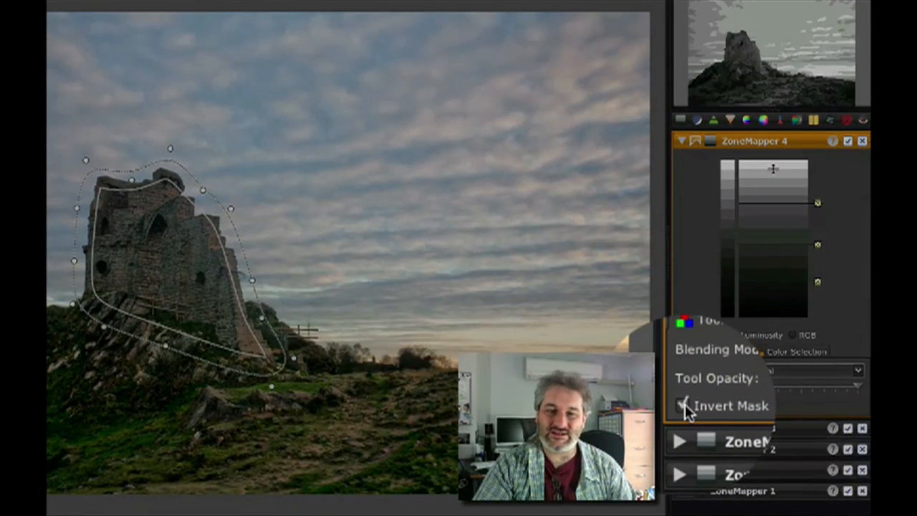
click(682, 404)
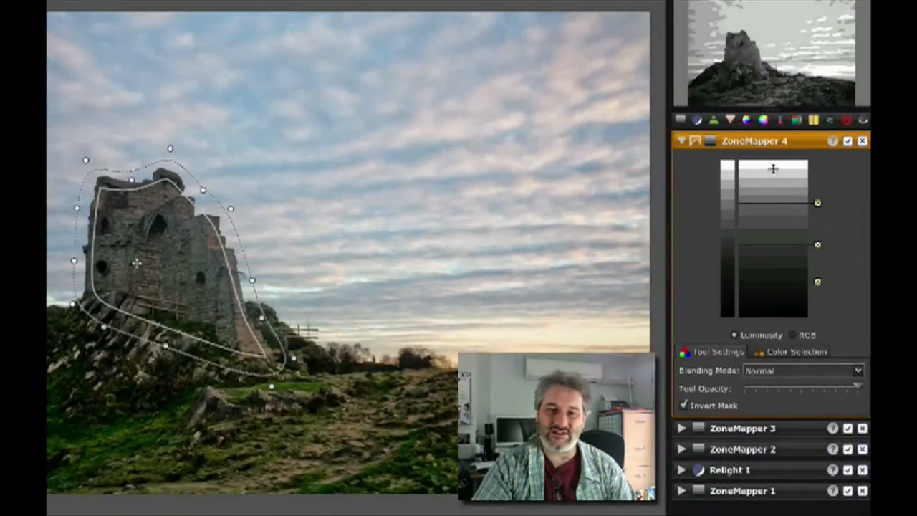
click(684, 405)
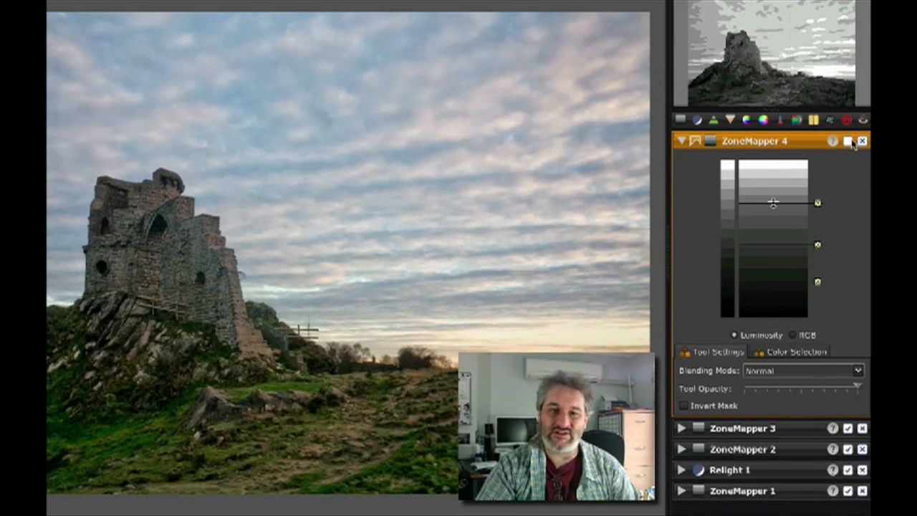
Lower ZoneMapper 4's Tool Opacity slightly to soften its effect.
click(847, 142)
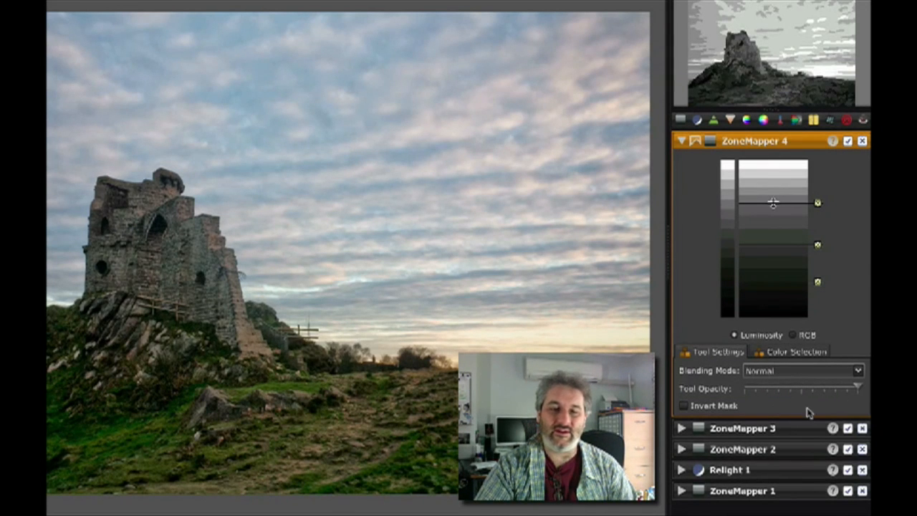
mouse_move(438, 408)
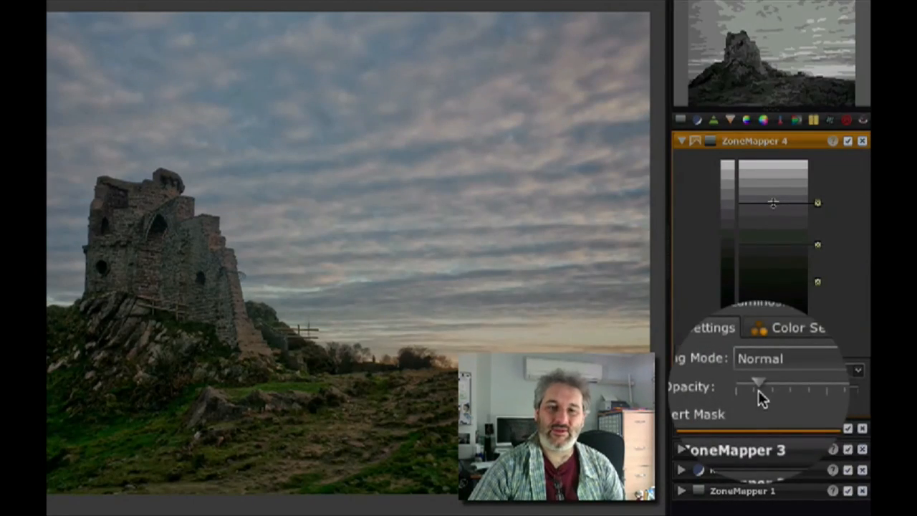
drag(760, 384, 771, 384)
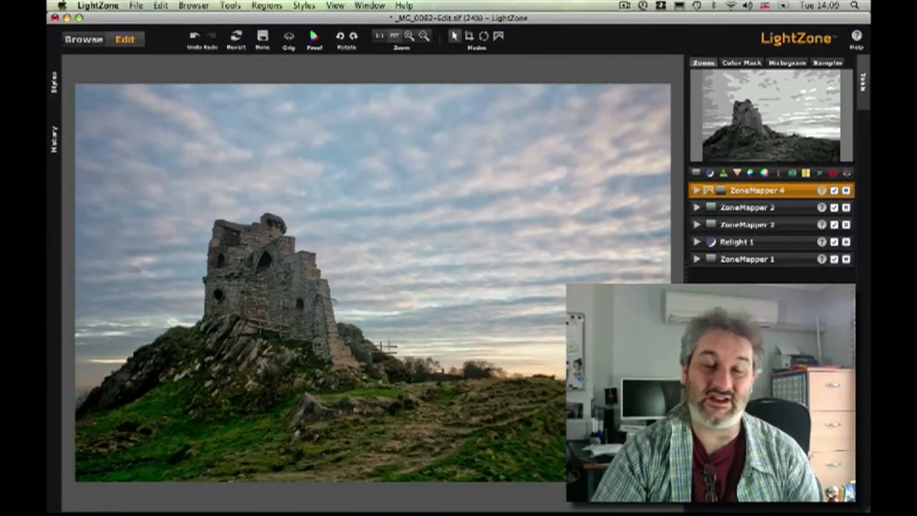
mouse_move(381, 175)
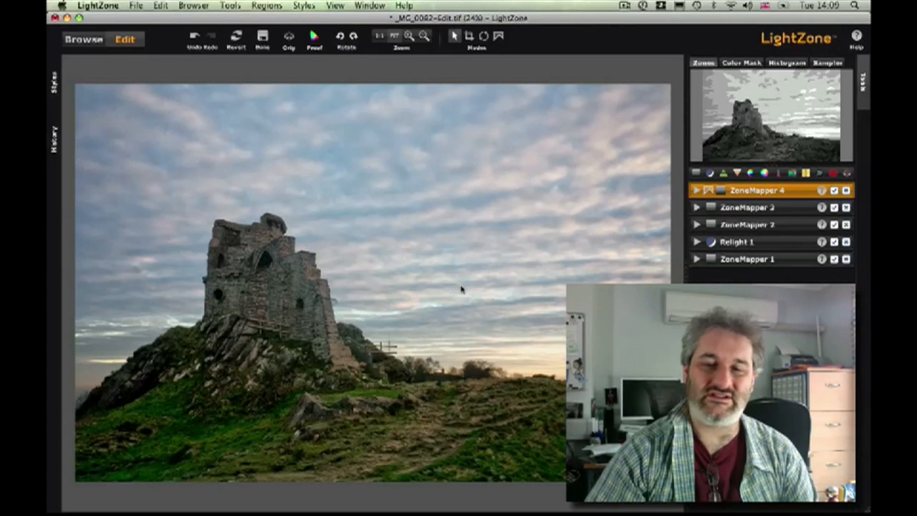
mouse_move(433, 444)
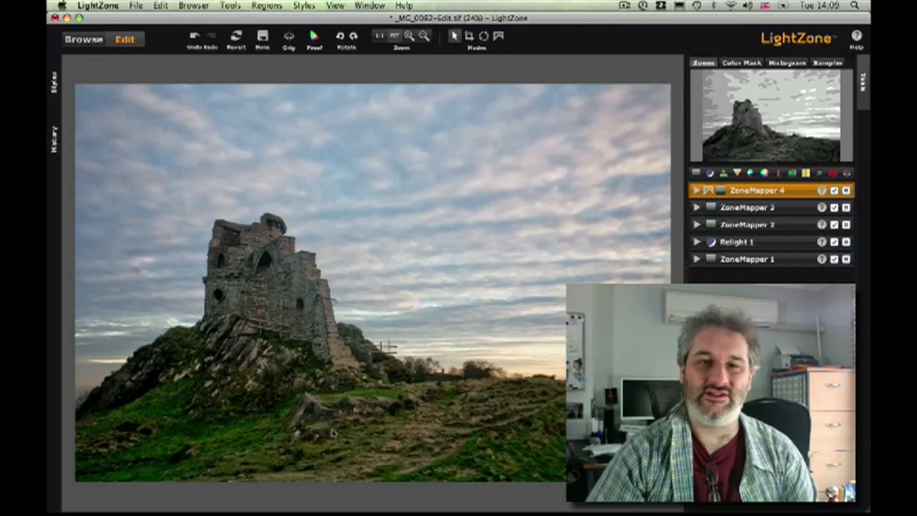
mouse_move(344, 145)
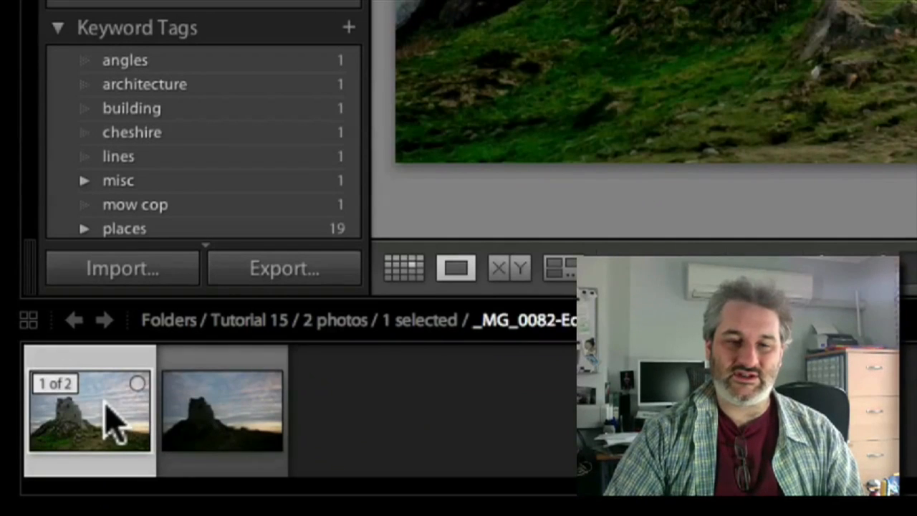
mouse_move(117, 437)
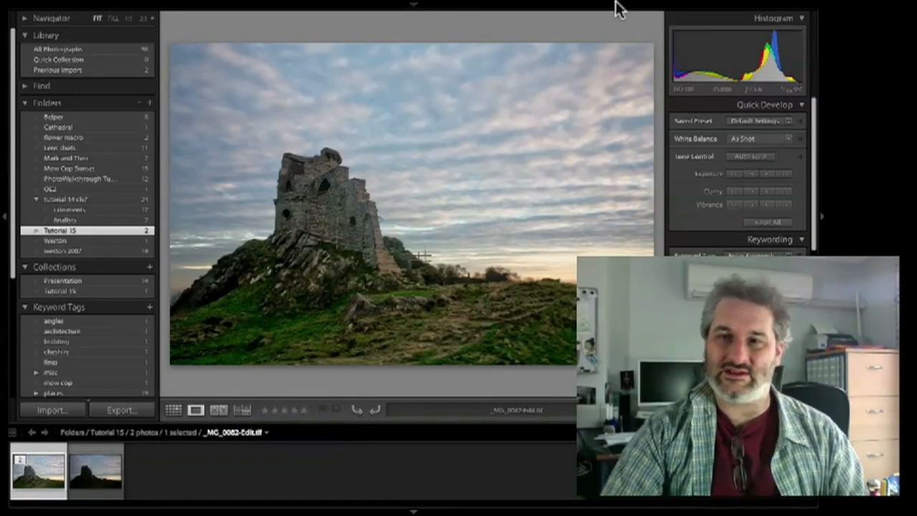
Bring up the castle photo in Lightroom's Develop module with the Basic panel in view.
click(634, 21)
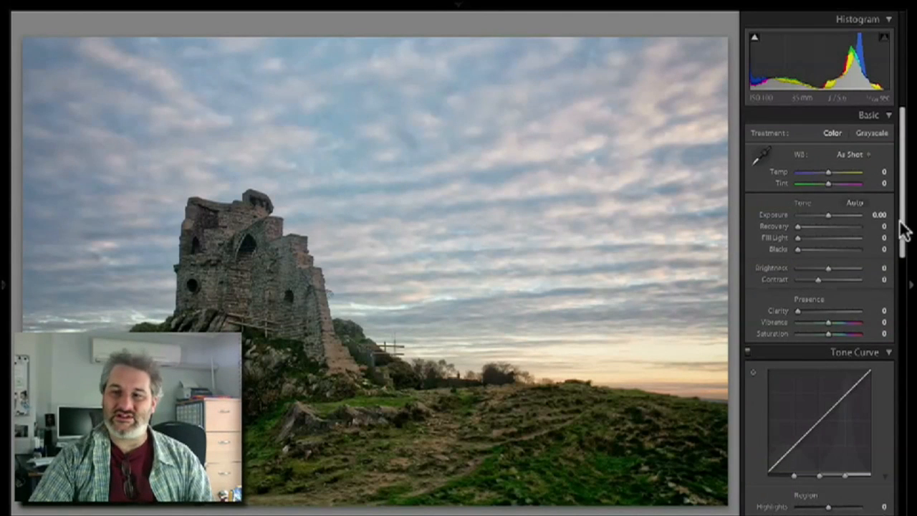
scroll(down, 3)
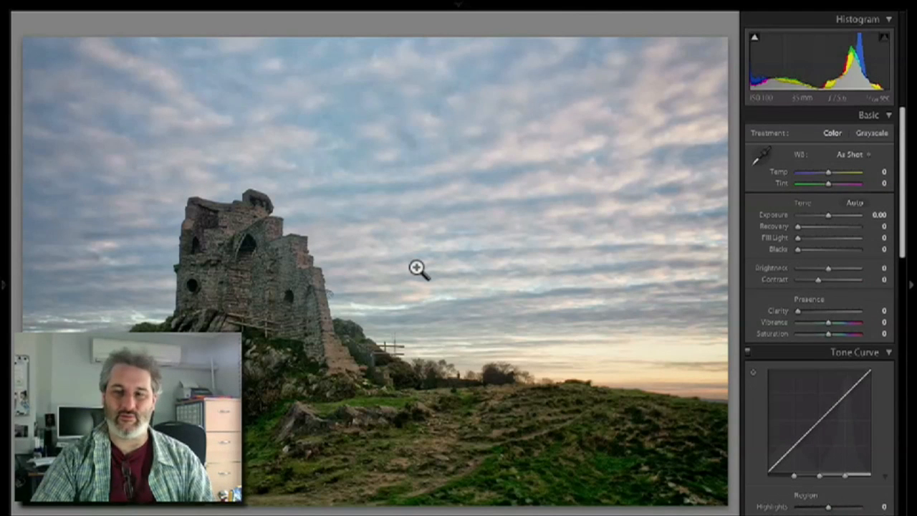
mouse_move(536, 329)
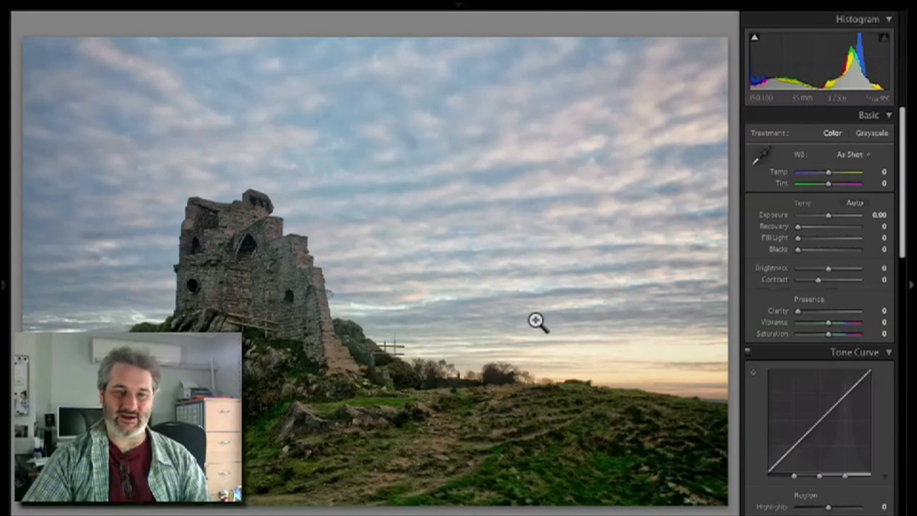
mouse_move(840, 238)
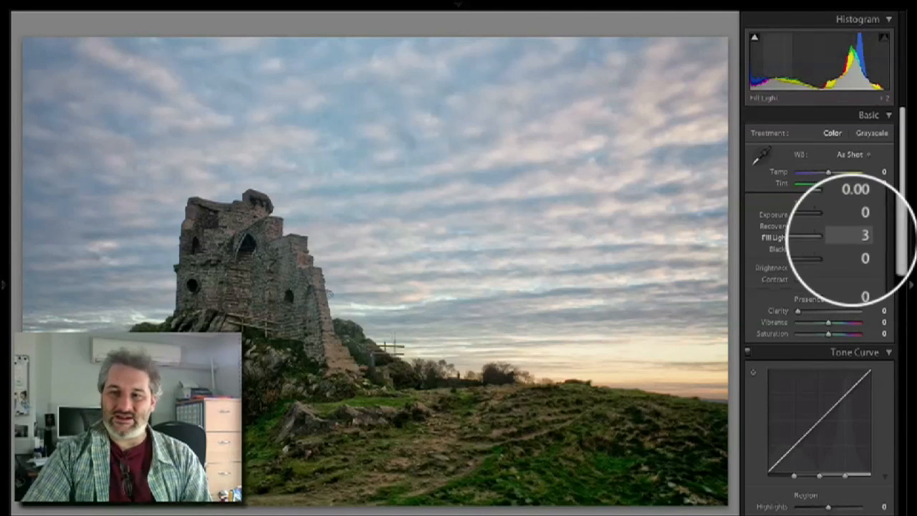
Raise Fill Light to brighten the hillside and ruin, then ease it back to a moderate level.
drag(805, 238, 817, 238)
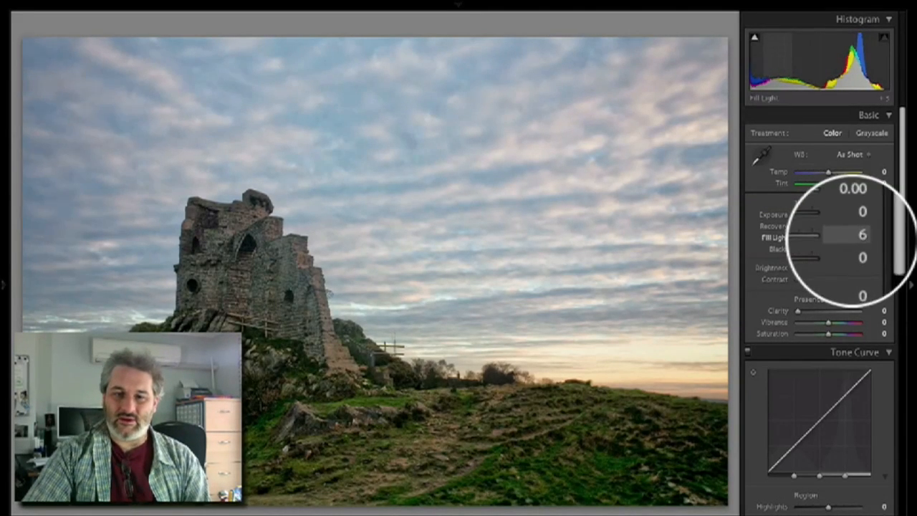
drag(814, 238, 831, 237)
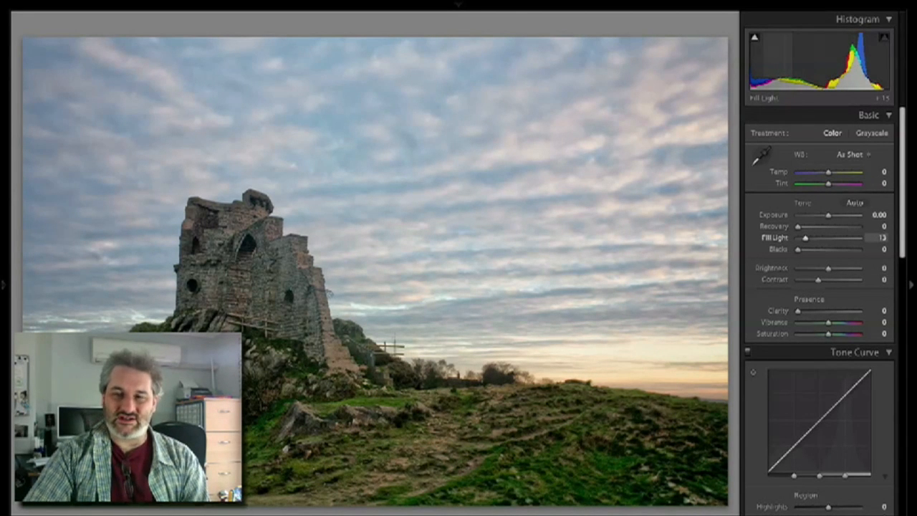
drag(806, 238, 810, 238)
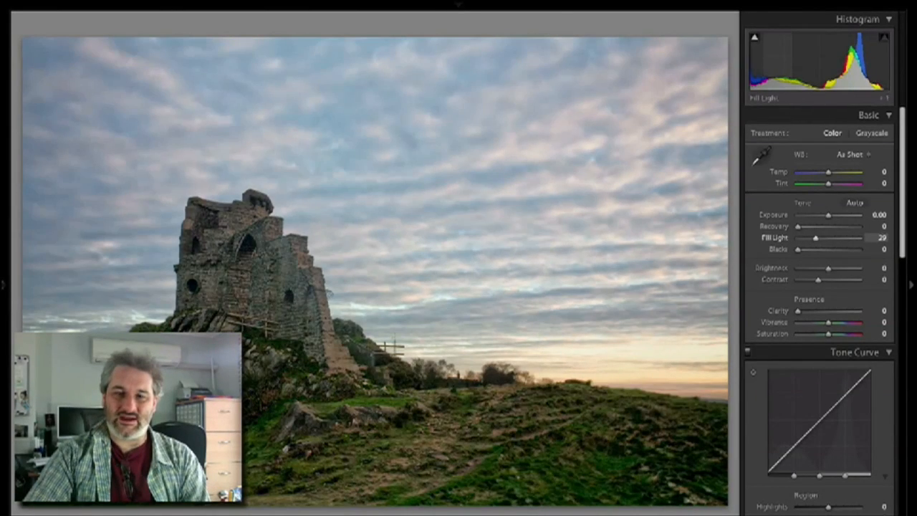
drag(819, 238, 814, 238)
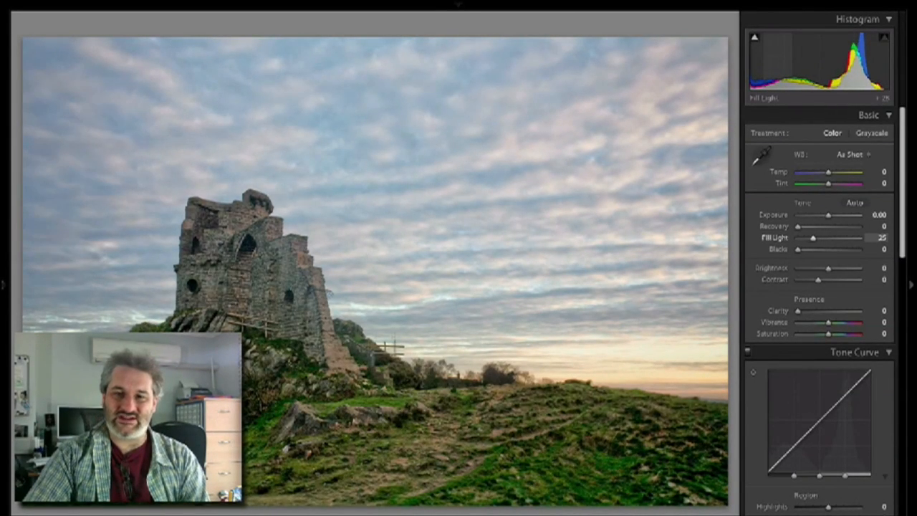
drag(814, 238, 805, 237)
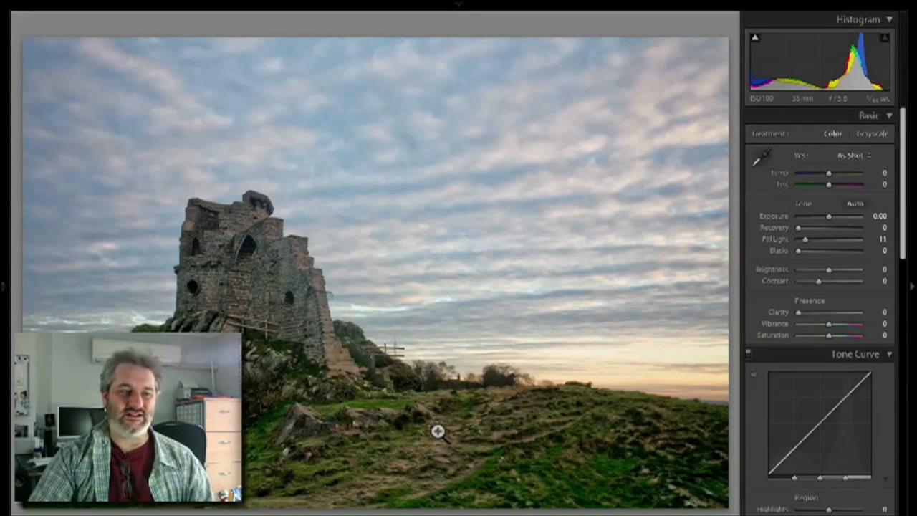
mouse_move(558, 425)
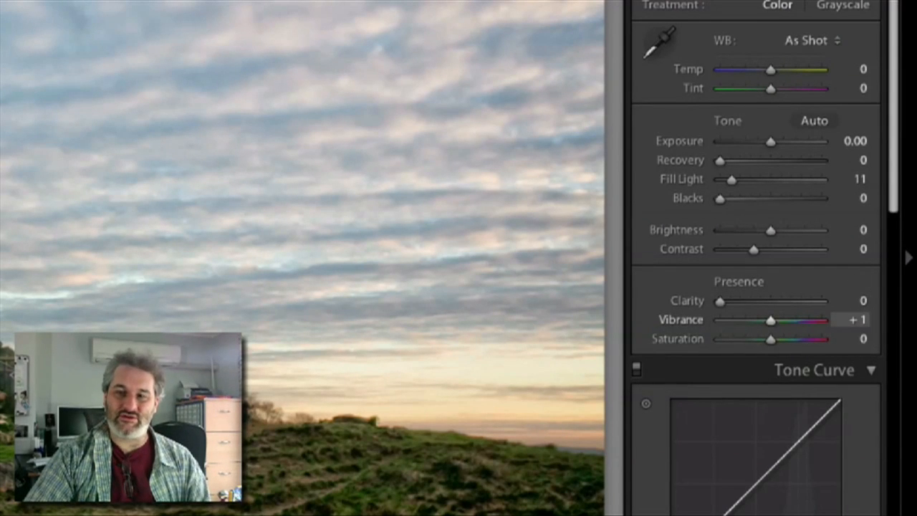
Try a strong Vibrance boost on the sunset sky and return it to 0.
drag(768, 320, 808, 320)
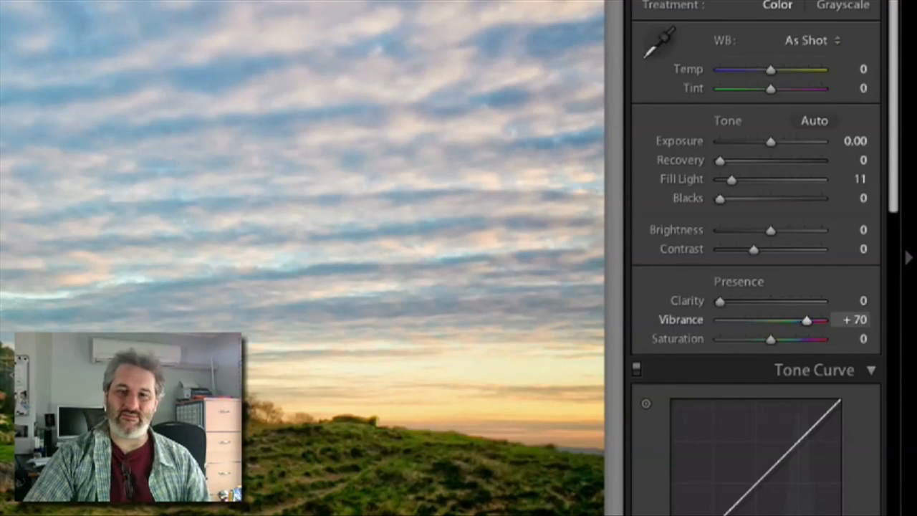
drag(808, 321, 786, 321)
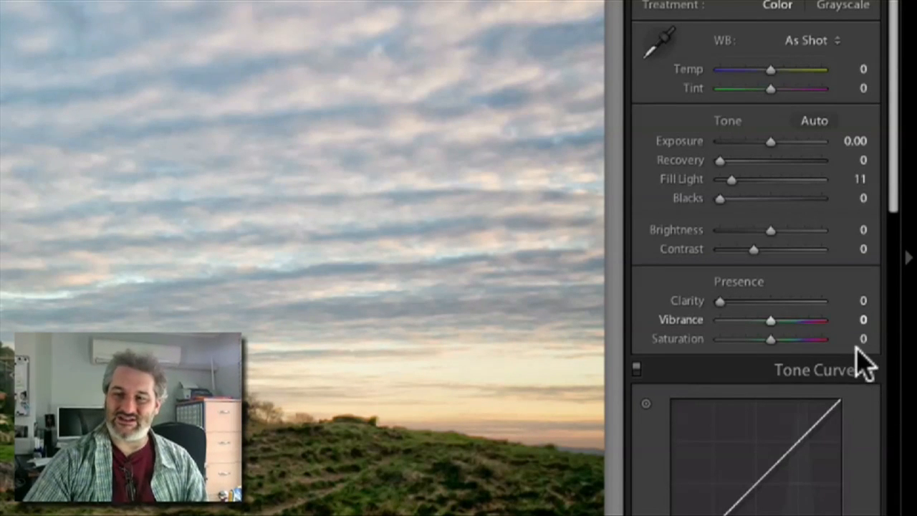
Push Saturation high, then bring it back down to neutral.
drag(771, 338, 779, 338)
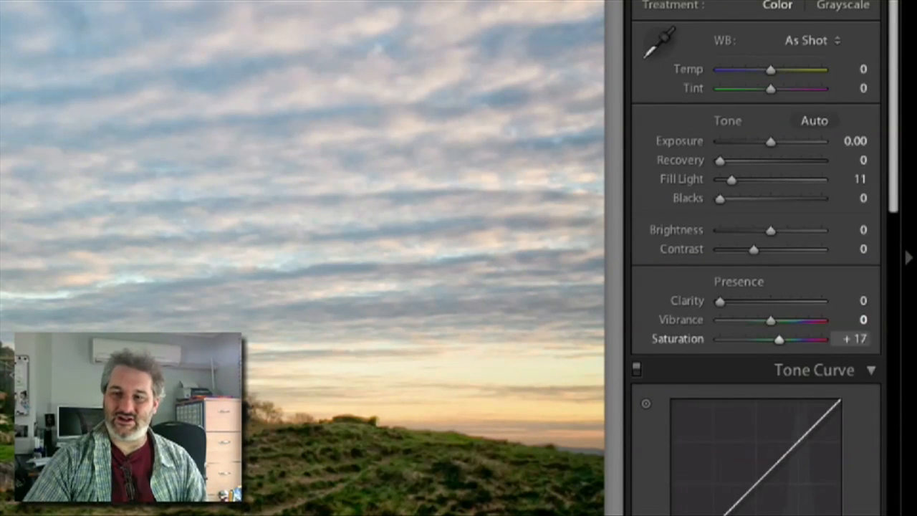
drag(779, 338, 797, 338)
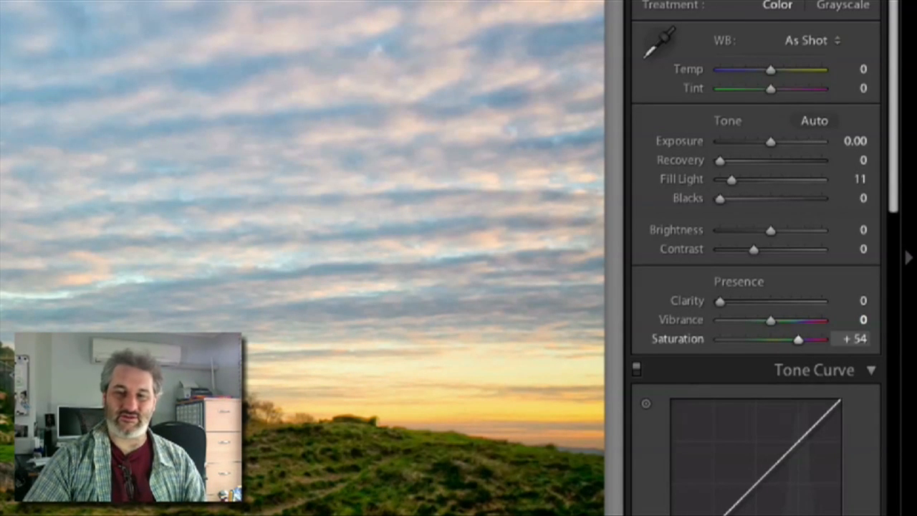
drag(799, 338, 791, 338)
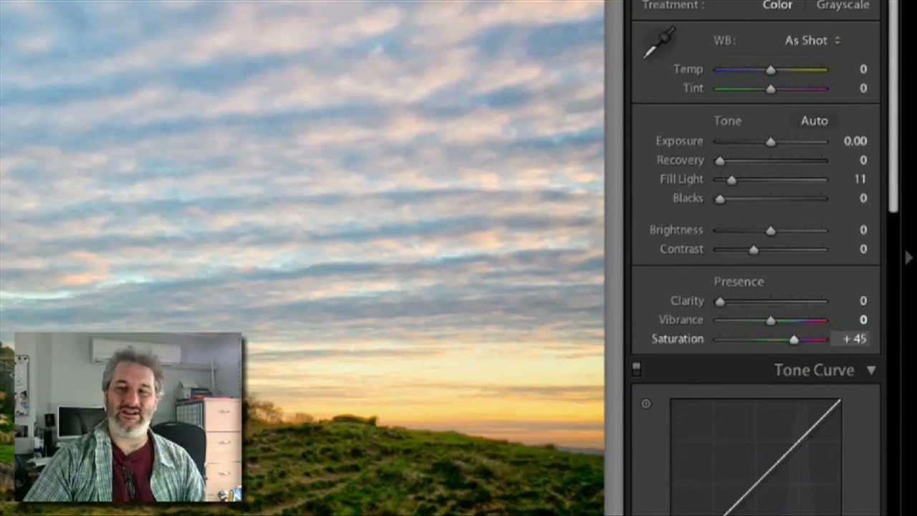
drag(794, 338, 777, 338)
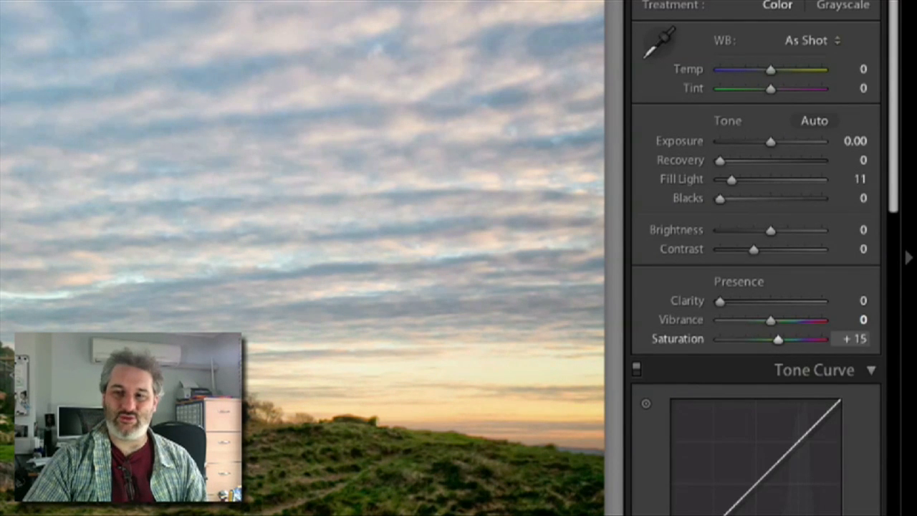
drag(778, 338, 774, 338)
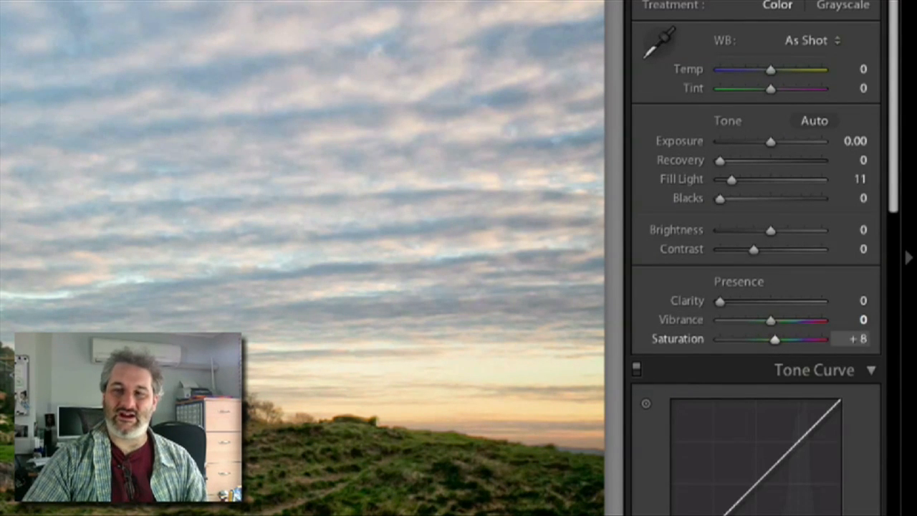
drag(781, 338, 774, 338)
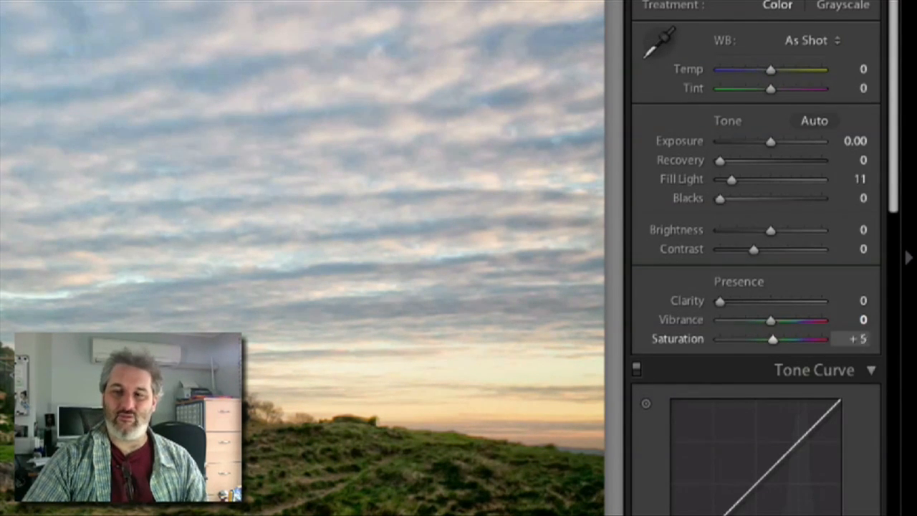
drag(774, 338, 771, 339)
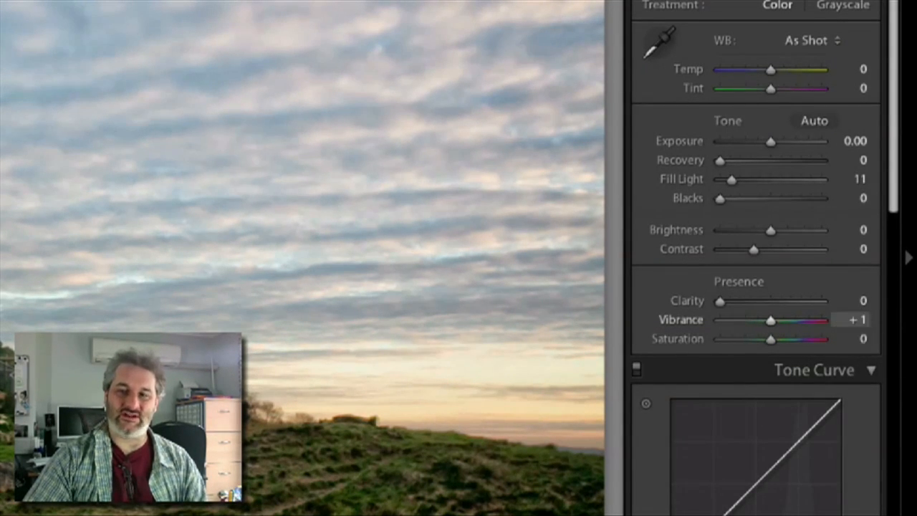
Raise Vibrance to about +50, try +63, then ease back toward +45.
drag(771, 320, 795, 319)
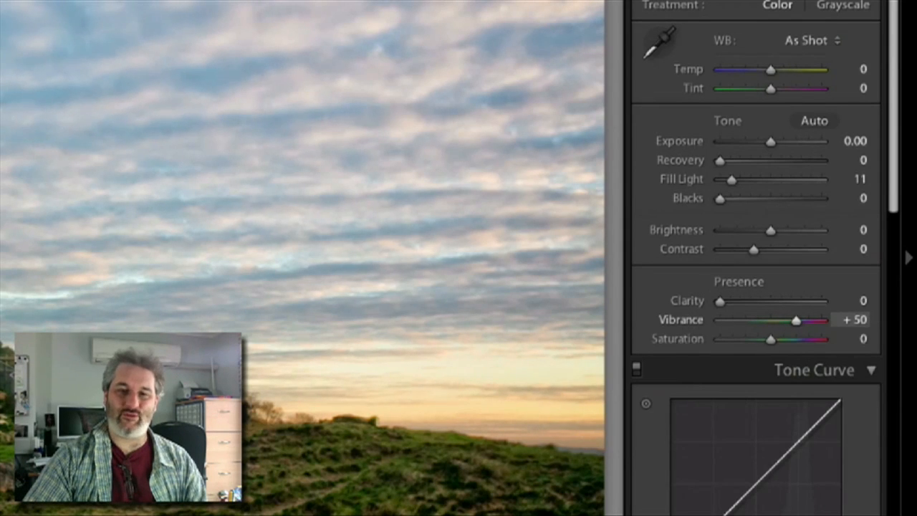
drag(795, 321, 802, 321)
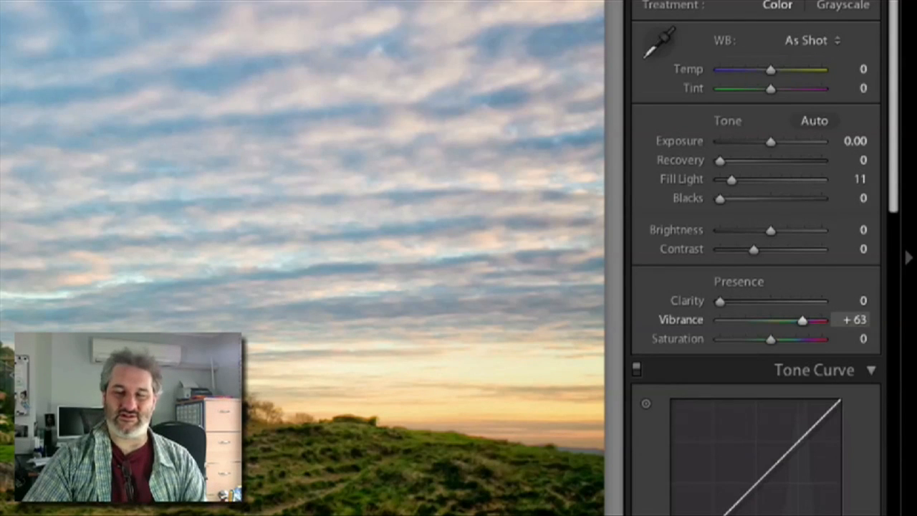
drag(803, 320, 796, 320)
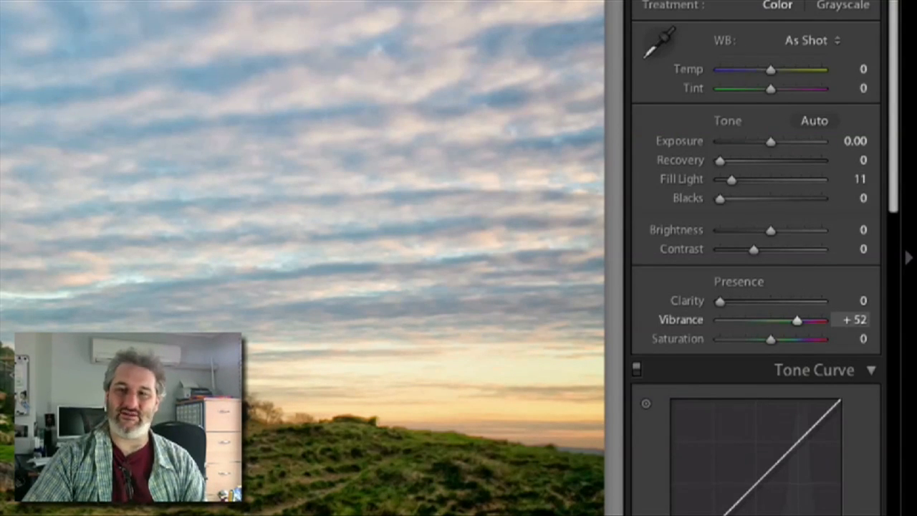
drag(803, 320, 795, 319)
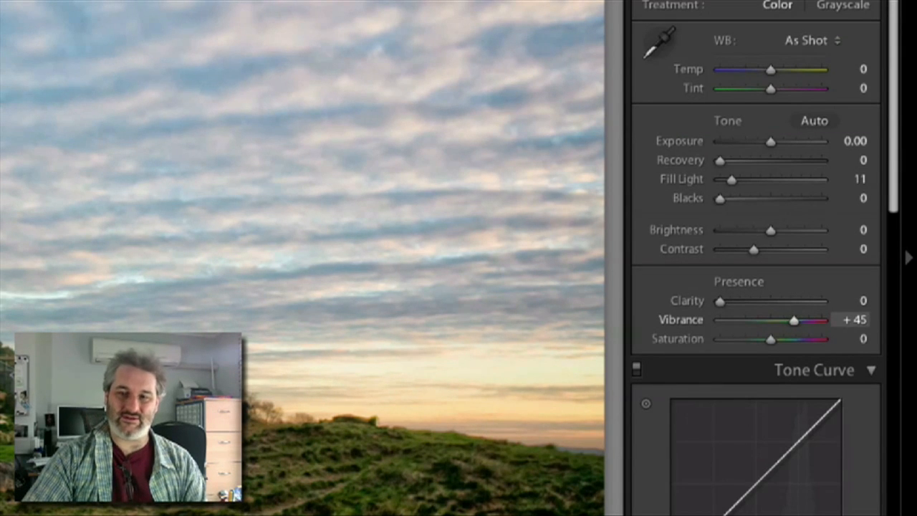
Lower Vibrance to around +21 and settle it at about +26.
drag(794, 320, 783, 319)
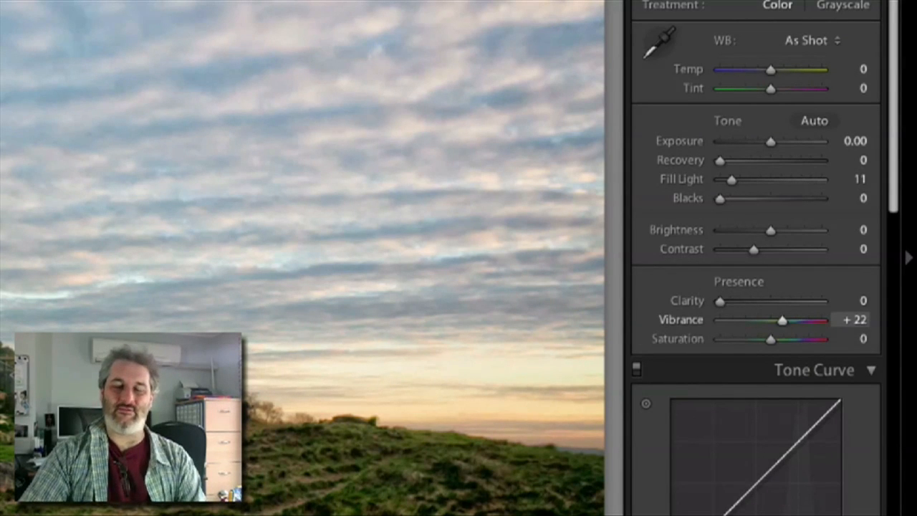
drag(782, 320, 781, 319)
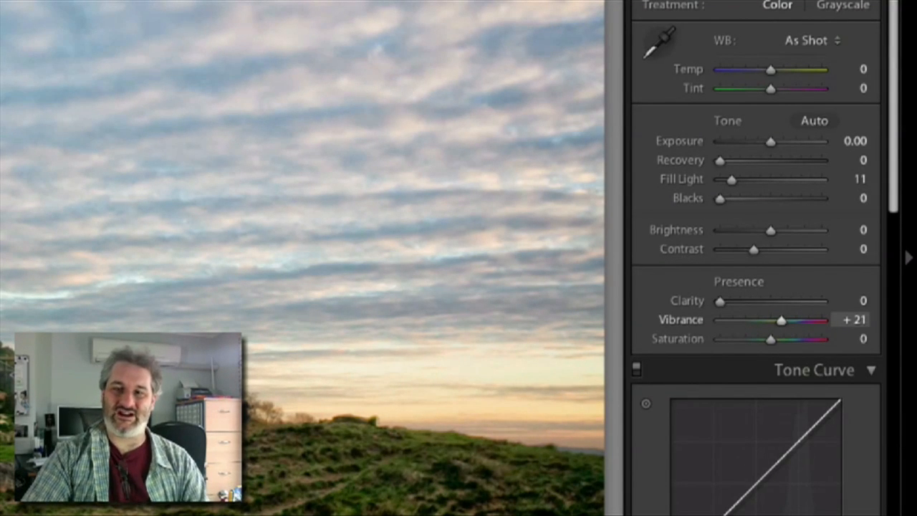
drag(779, 319, 783, 320)
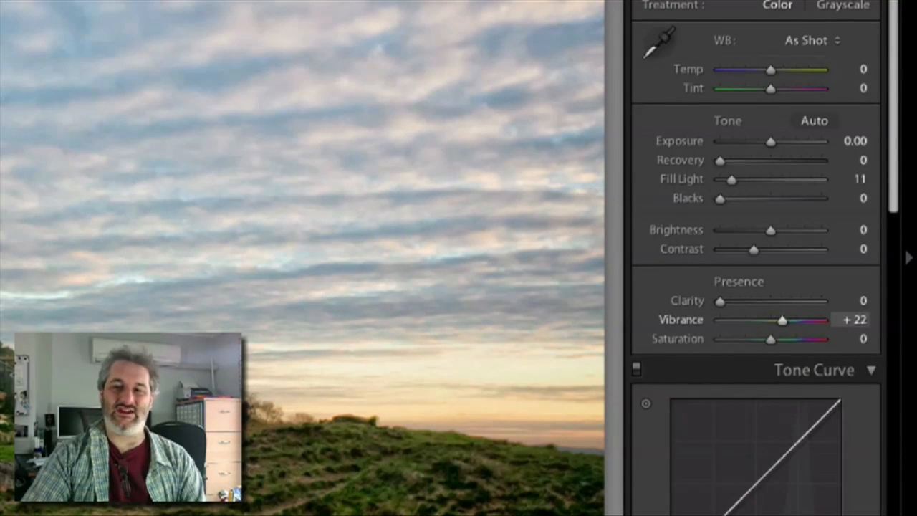
drag(779, 320, 782, 319)
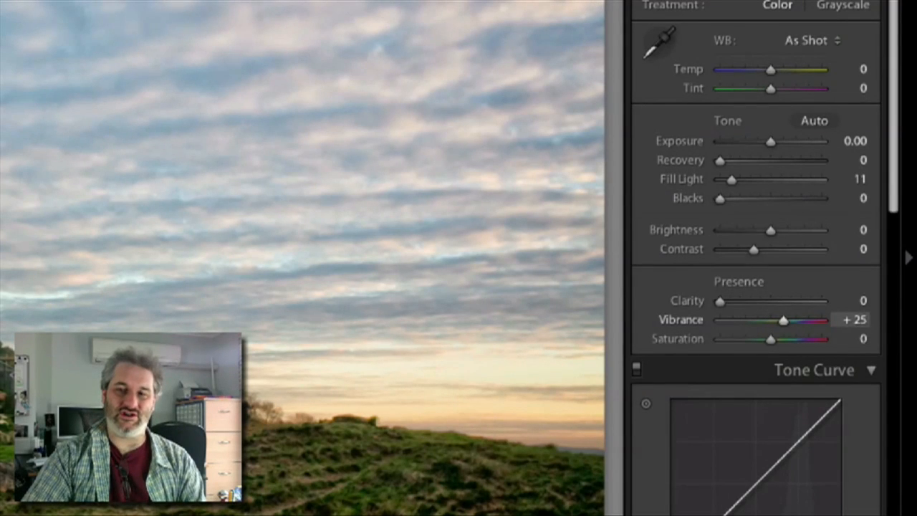
drag(782, 319, 785, 319)
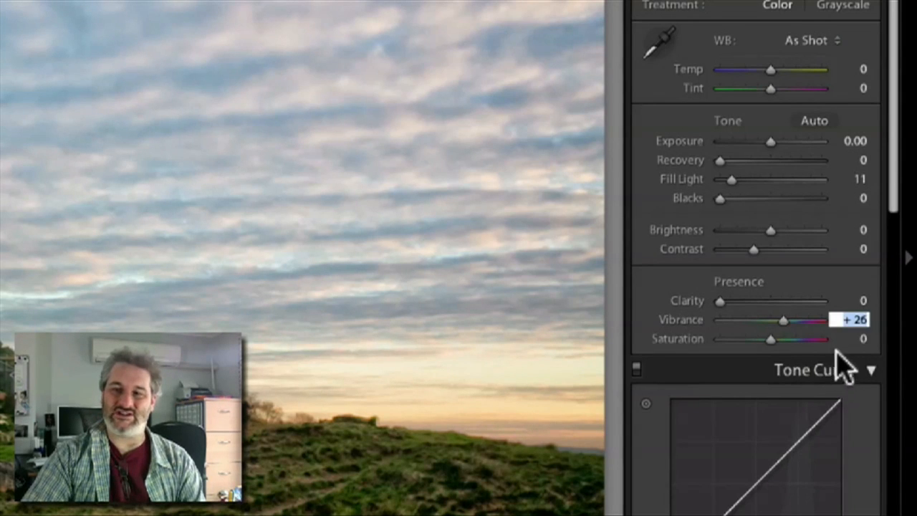
Set Saturation to about +13 and nudge Vibrance up to around +29.
drag(773, 338, 772, 338)
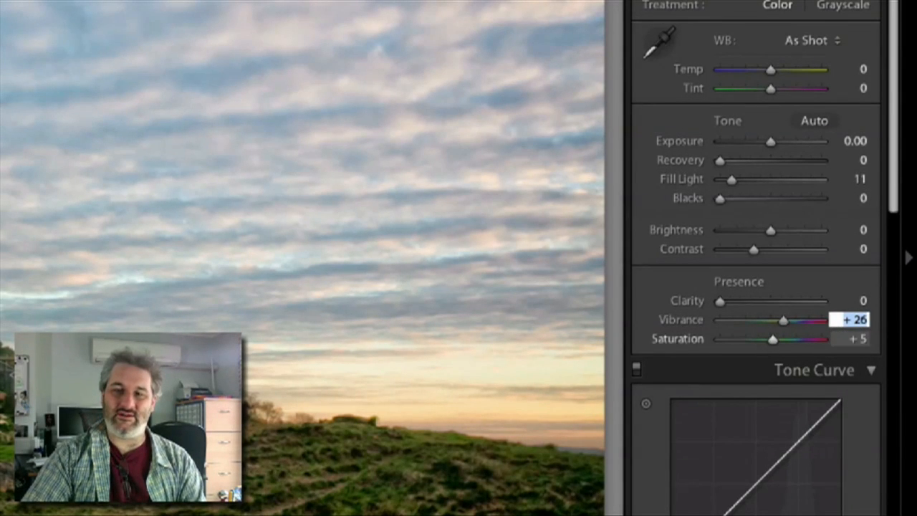
drag(772, 338, 781, 338)
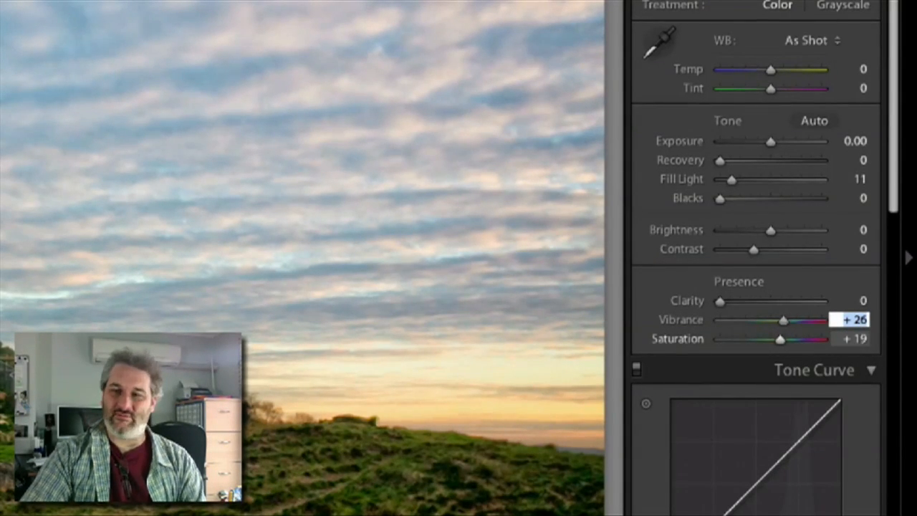
drag(781, 339, 780, 339)
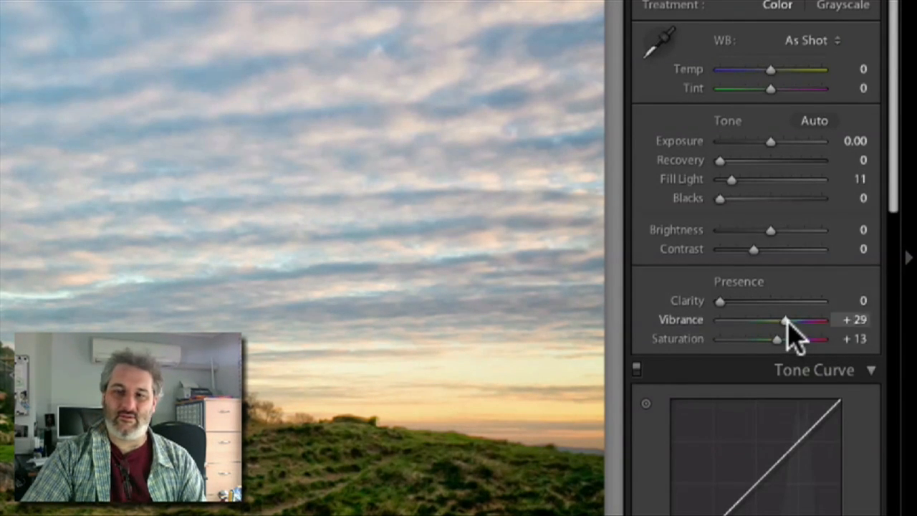
drag(785, 320, 791, 320)
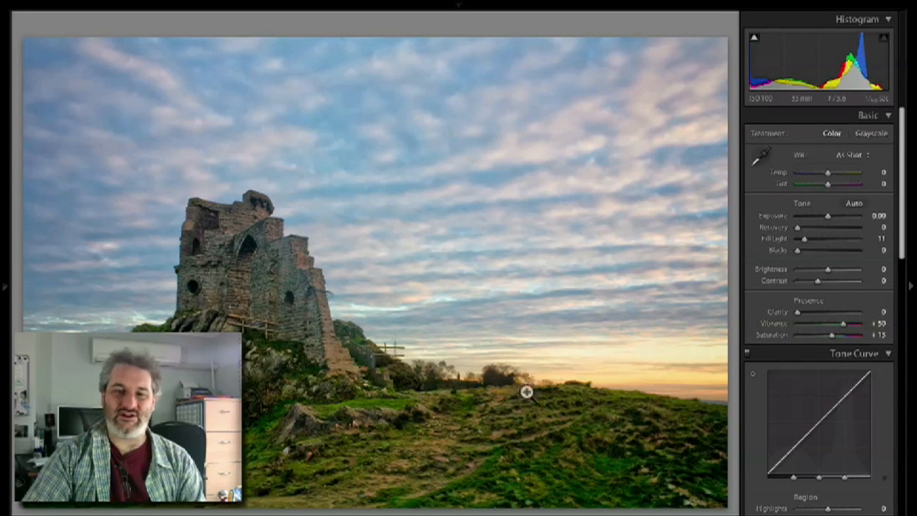
mouse_move(416, 404)
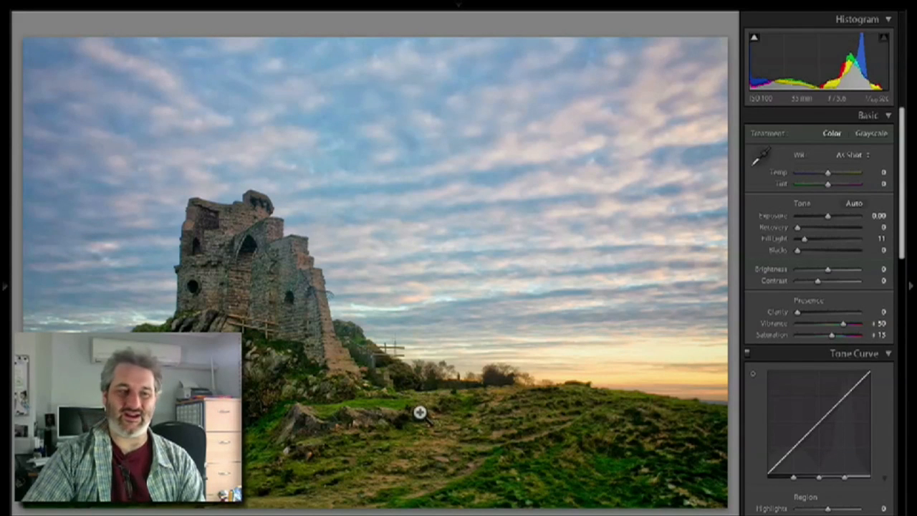
mouse_move(427, 358)
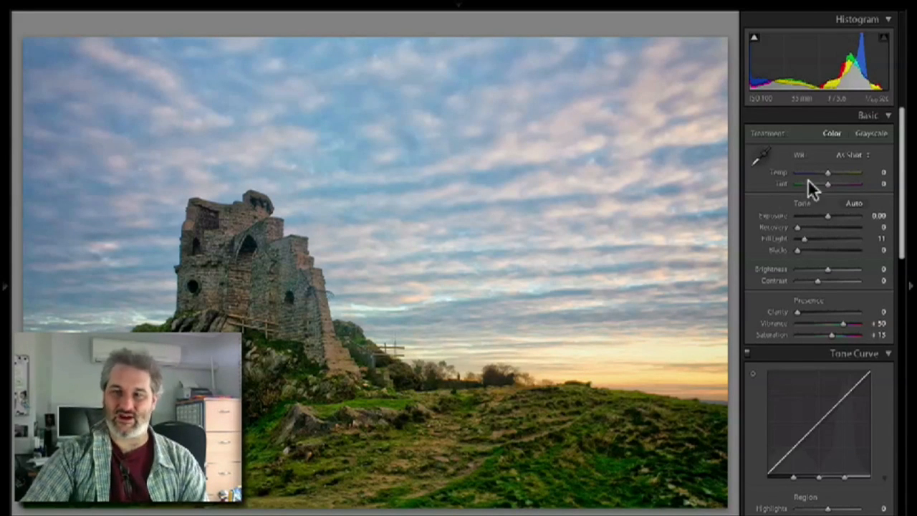
Scroll the right panel down to the HSL / Color / Grayscale Saturation settings.
scroll(down, 3)
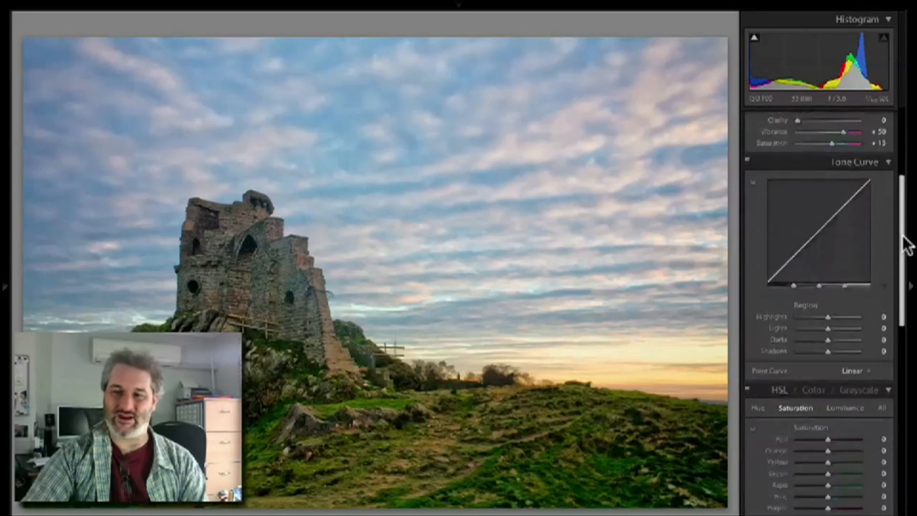
scroll(down, 3)
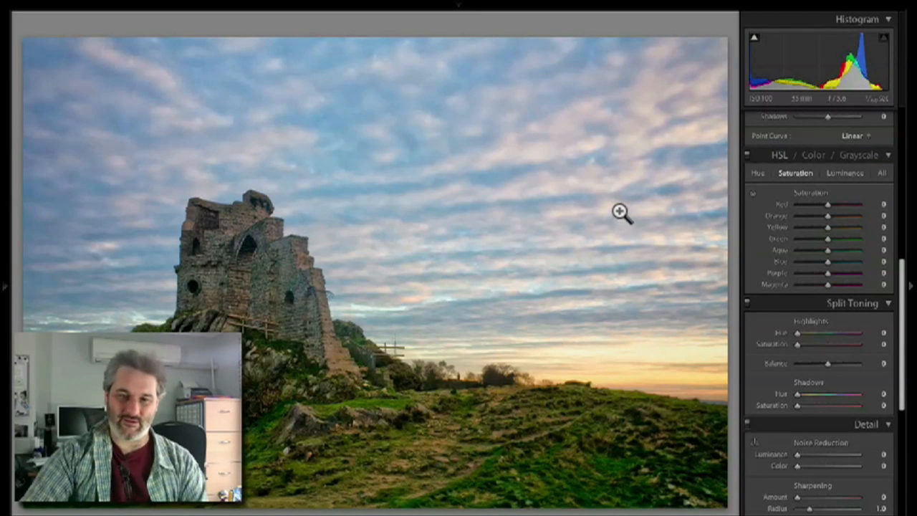
mouse_move(824, 232)
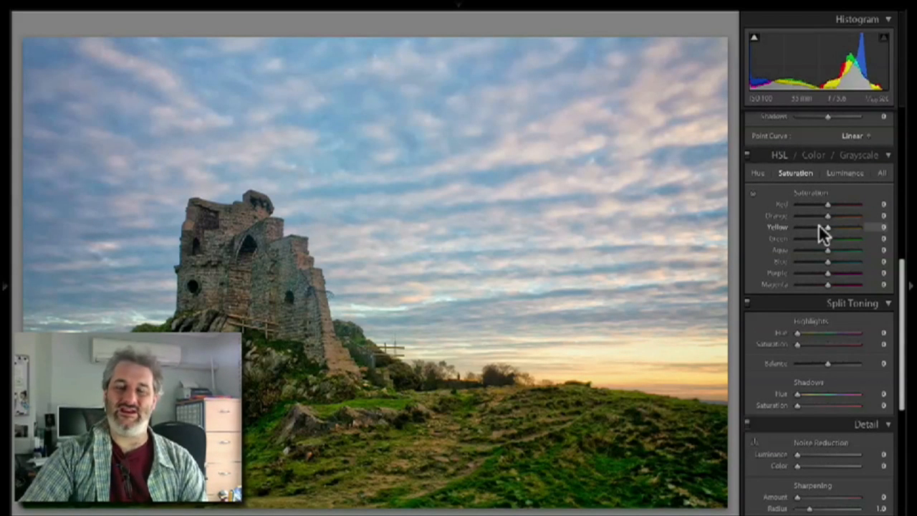